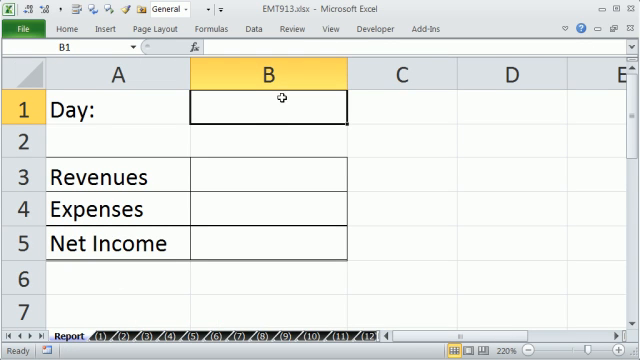
pyautogui.moveTo(292, 108)
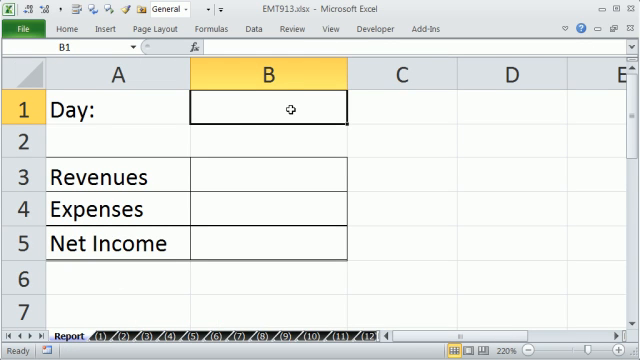
# Step: Enter 20 in the Day cell B1, then correct it to 1
pyautogui.write('20')
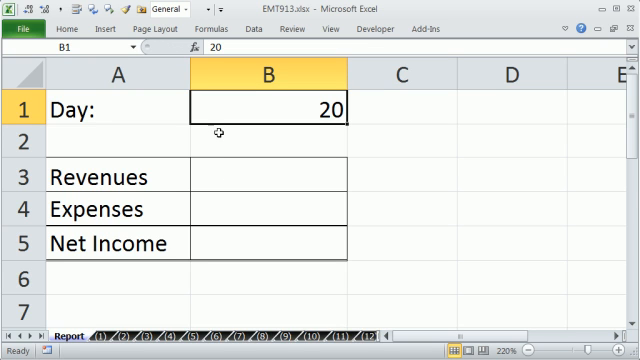
pyautogui.moveTo(264, 268)
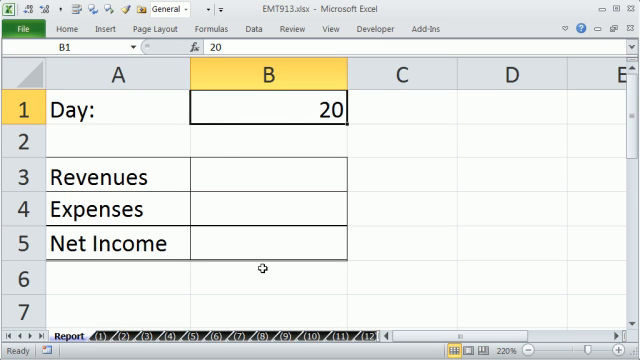
pyautogui.moveTo(284, 110)
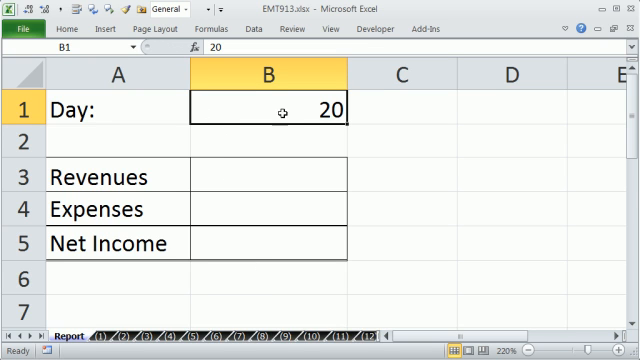
pyautogui.write('1')
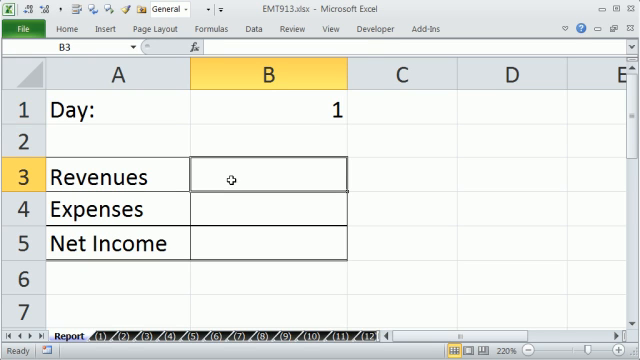
pyautogui.click(170, 10)
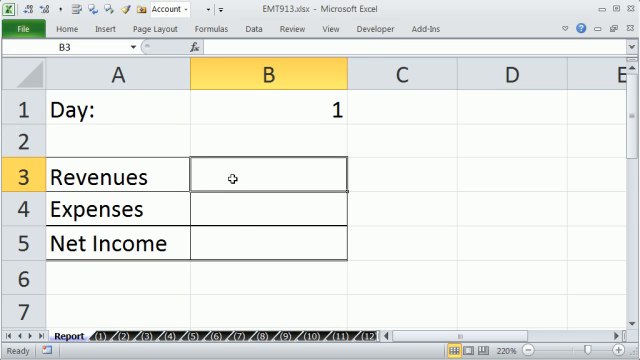
pyautogui.moveTo(246, 220)
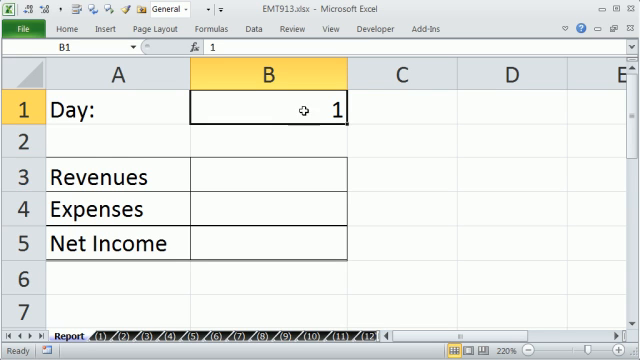
pyautogui.moveTo(324, 216)
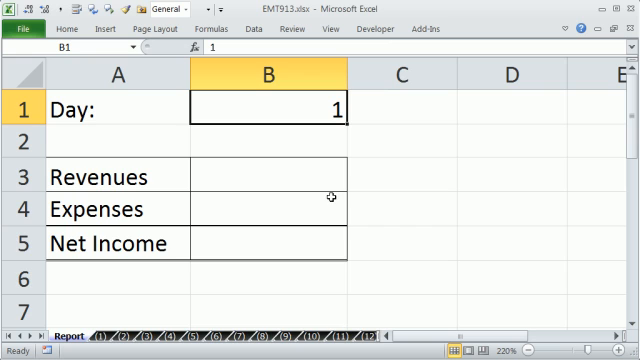
# Step: Start a Revenues formula in B3 pointing at D18 on sheet (1) for $271,837.00
pyautogui.click(276, 176)
pyautogui.write('=')
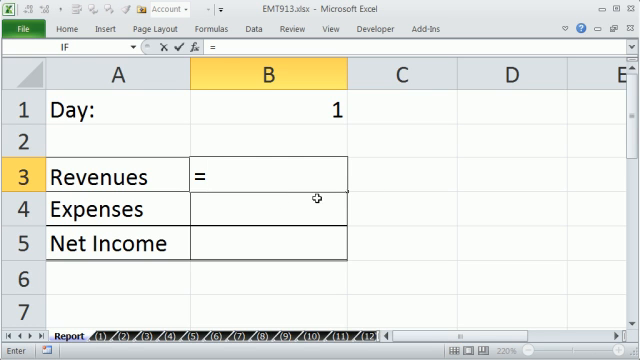
pyautogui.click(288, 110)
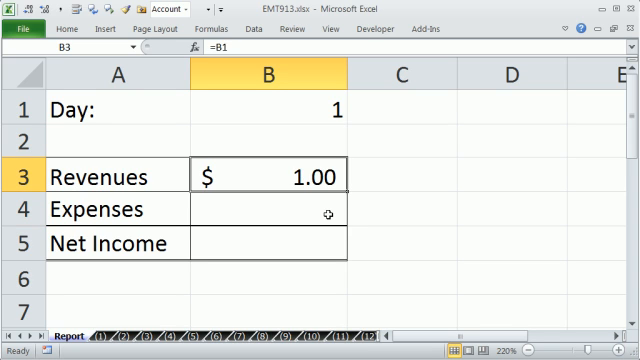
pyautogui.press('Delete')
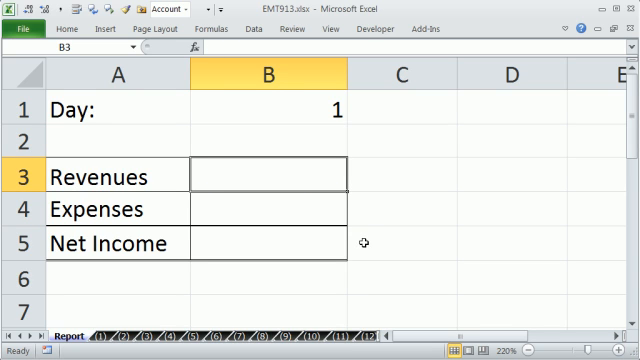
pyautogui.write("='(1)'!D18")
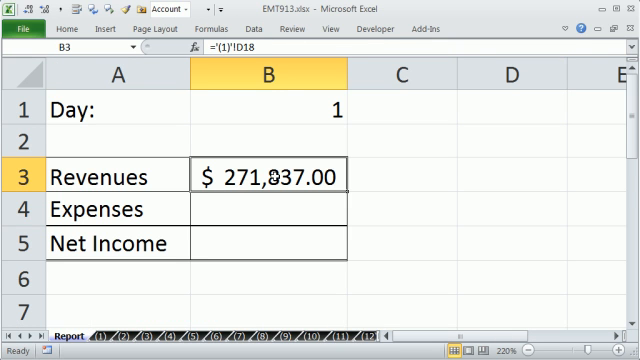
pyautogui.doubleClick(258, 176)
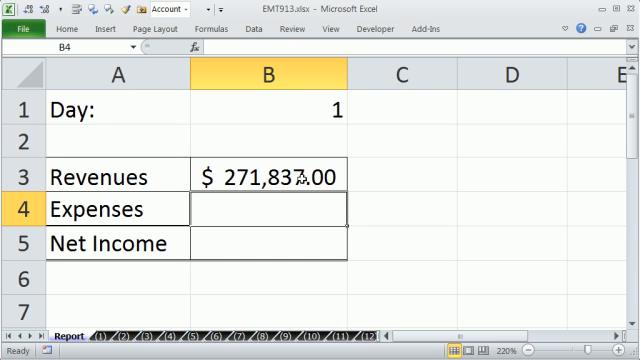
# Step: Link Expenses in B4 to G13 on sheet (1) ($90,686.00) and start Net Income as =B3-B4
pyautogui.write('=')
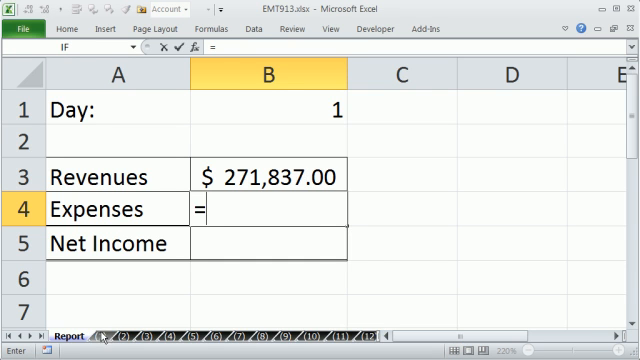
pyautogui.click(118, 336)
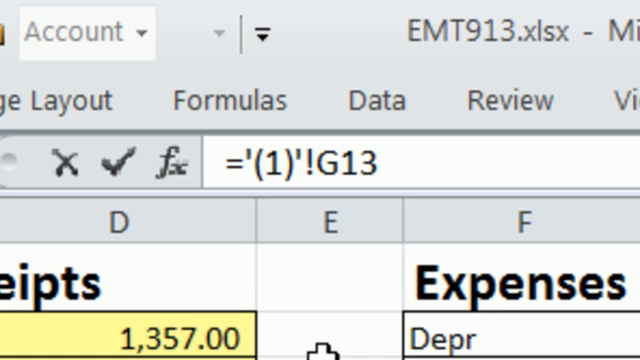
pyautogui.click(330, 216)
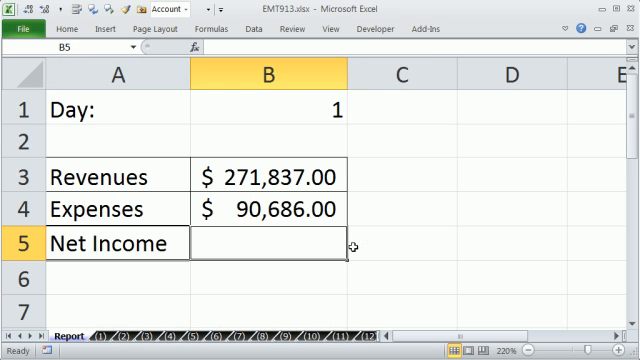
pyautogui.write('=')
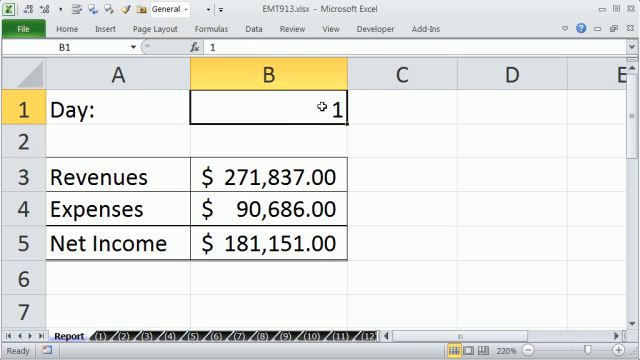
pyautogui.write('2')
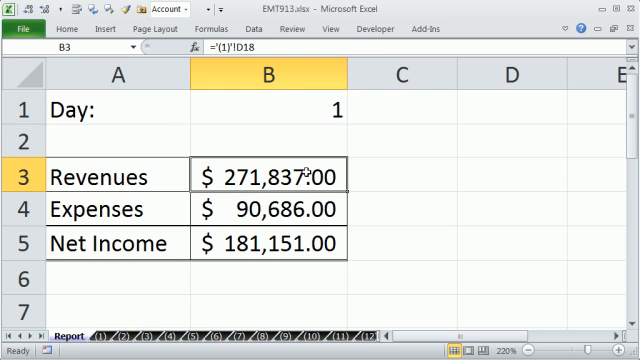
pyautogui.doubleClick(262, 176)
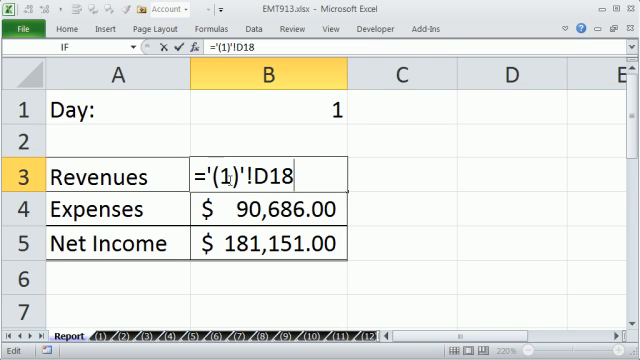
pyautogui.doubleClick(222, 176)
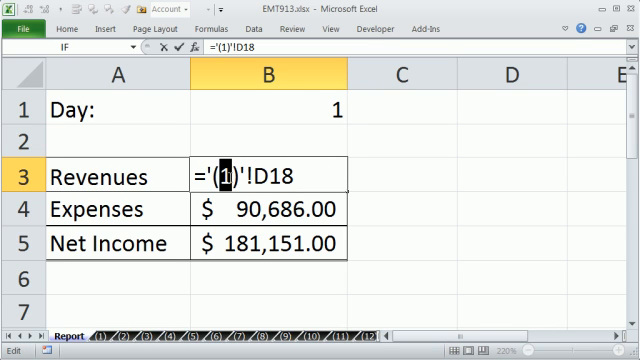
pyautogui.moveTo(436, 304)
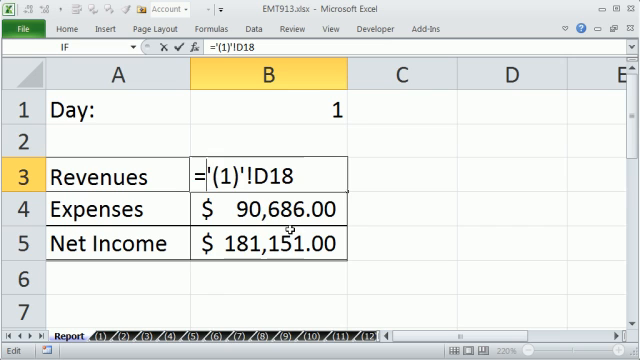
# Step: Wrap the Revenues reference as INDIRECT("'("1")'!D18") with quotes and closing parenthesis
pyautogui.write('in')
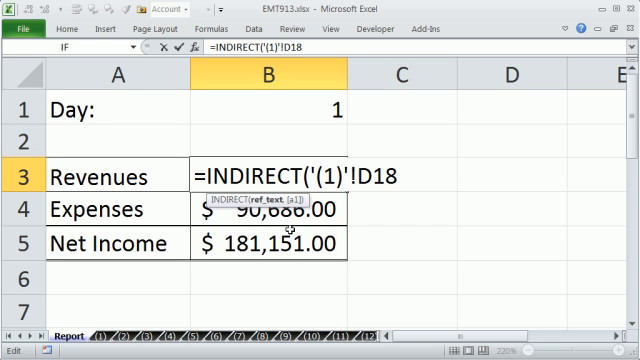
pyautogui.write('"')
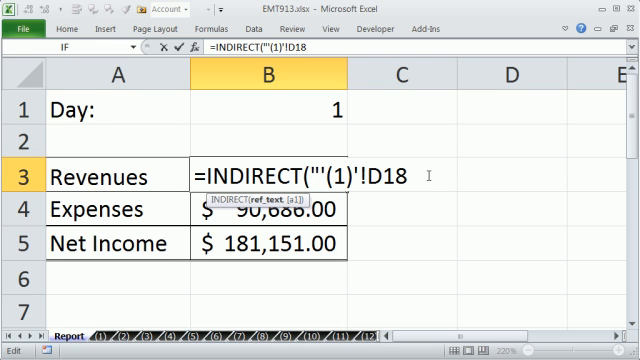
pyautogui.write('"')
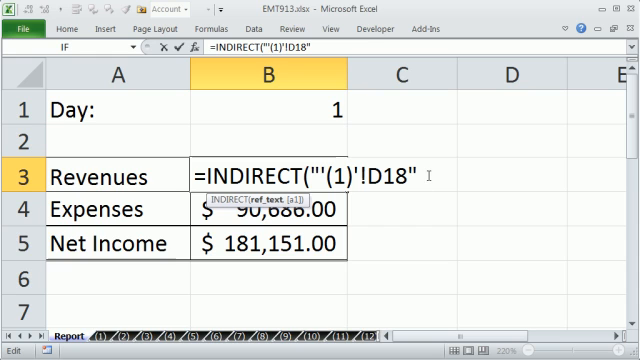
pyautogui.write(')')
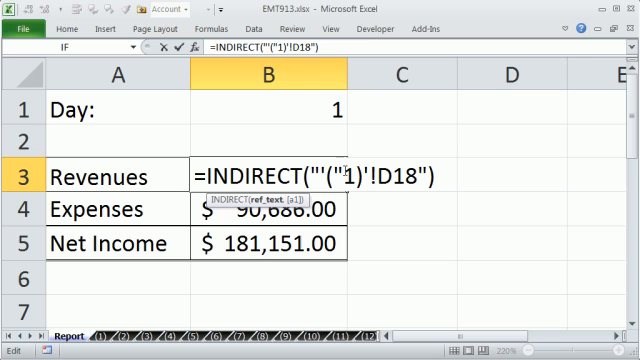
pyautogui.moveTo(366, 240)
pyautogui.write('&')
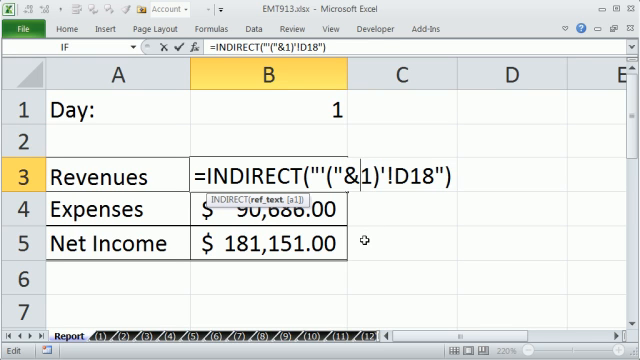
# Step: Replace the hard-coded 1 with &B1& so Revenues reads =INDIRECT("'("&B1&")'!D18")
pyautogui.press('Backspace')
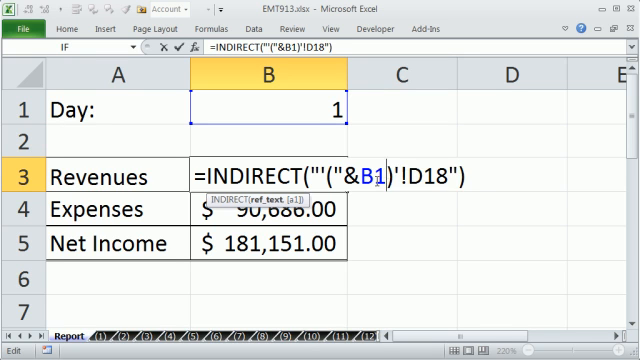
pyautogui.write('&"')
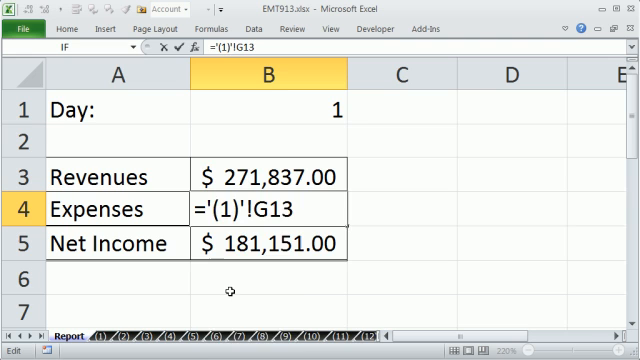
# Step: Rewrite Expenses as =INDIRECT("'"&B1&"'!G13") tied to the Day cell, then set Day to 2
pyautogui.write('ind')
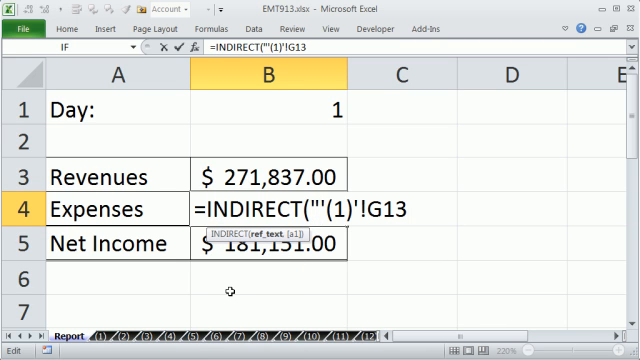
pyautogui.write('")')
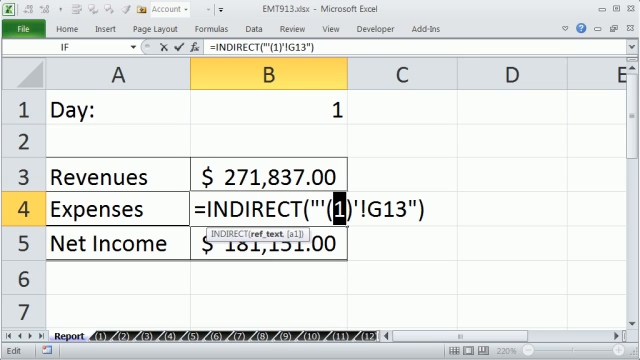
pyautogui.write('&&"')
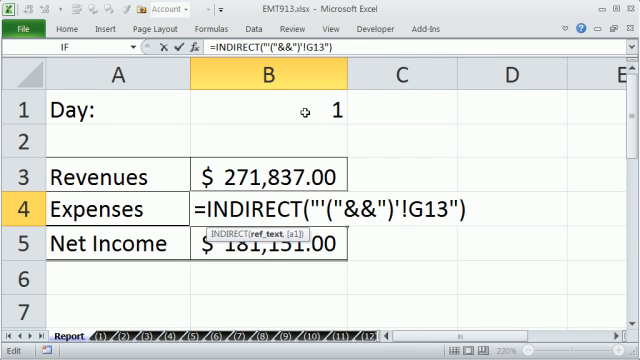
pyautogui.click(264, 110)
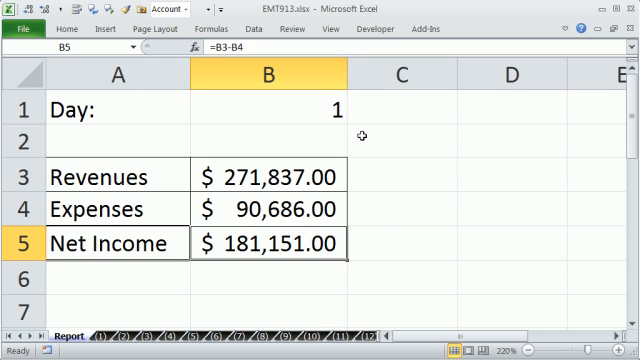
pyautogui.click(292, 108)
pyautogui.write('2')
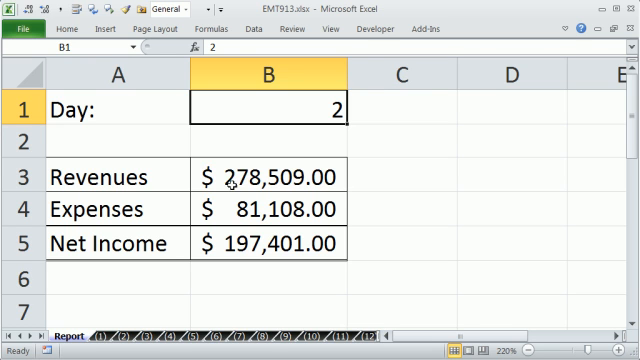
pyautogui.click(124, 338)
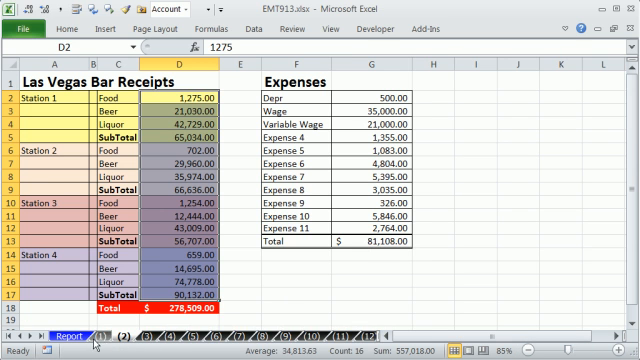
pyautogui.write('3')
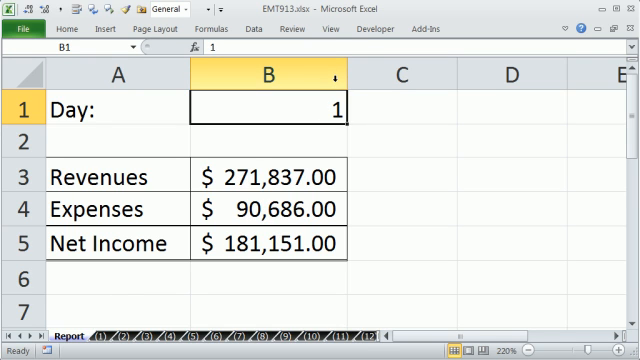
pyautogui.click(264, 176)
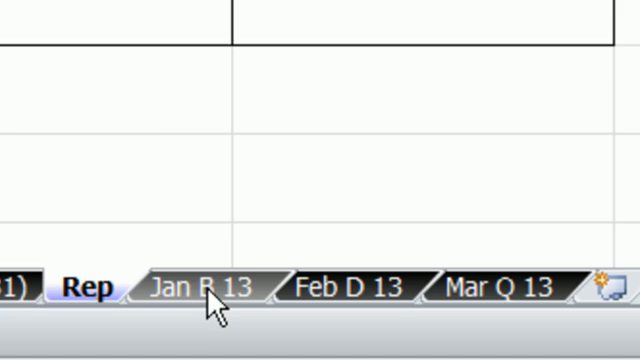
# Step: Browse the Jan B 13 and Mar Q 13 sheets, then return to Rep and its Sheet Name cell
pyautogui.click(200, 288)
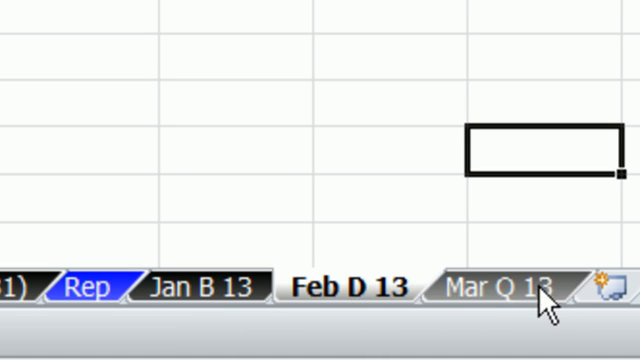
pyautogui.click(504, 288)
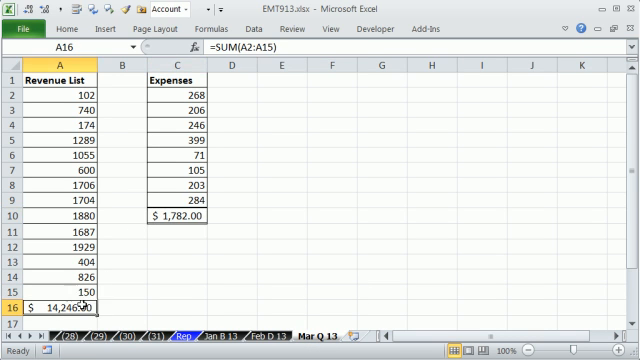
pyautogui.click(176, 216)
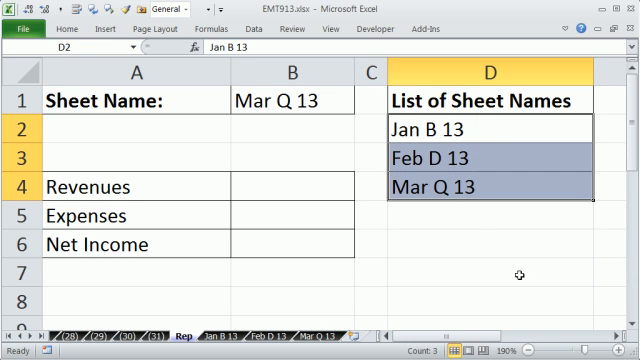
pyautogui.click(292, 100)
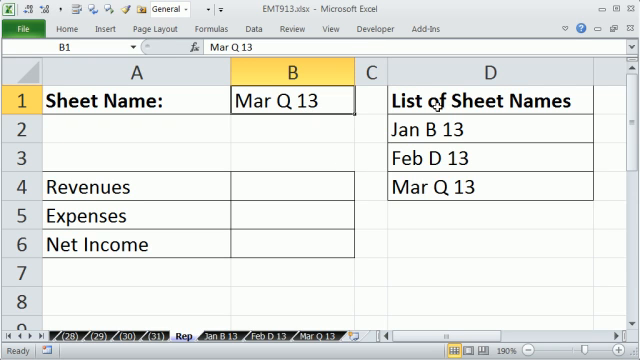
pyautogui.moveTo(284, 112)
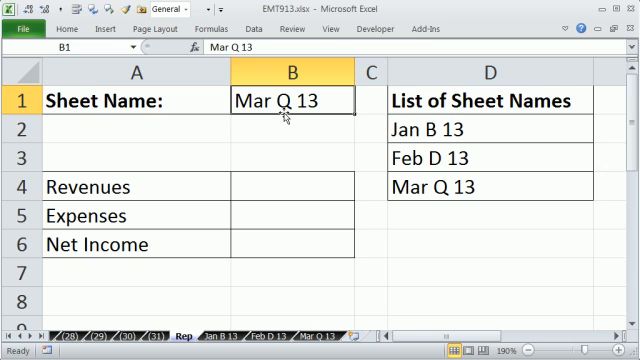
# Step: Validate B1 as a List from $D$2:$D$4 and choose Feb D 13 from the dropdown
pyautogui.press('alt')
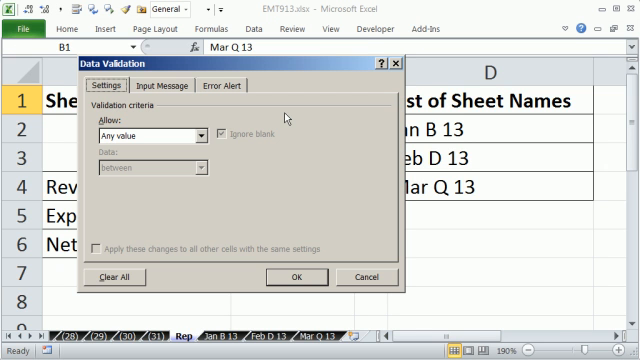
pyautogui.moveTo(196, 138)
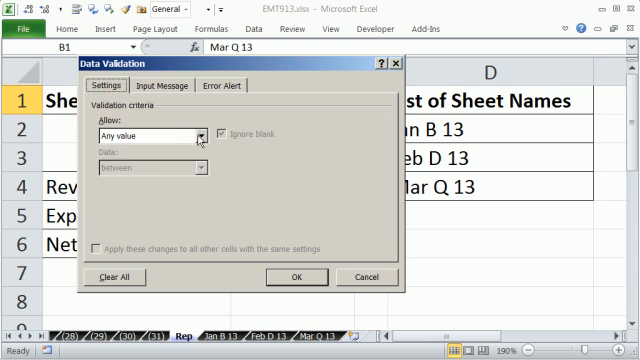
pyautogui.click(140, 132)
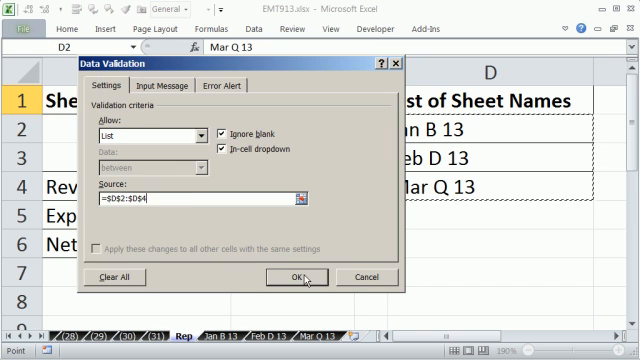
pyautogui.click(296, 276)
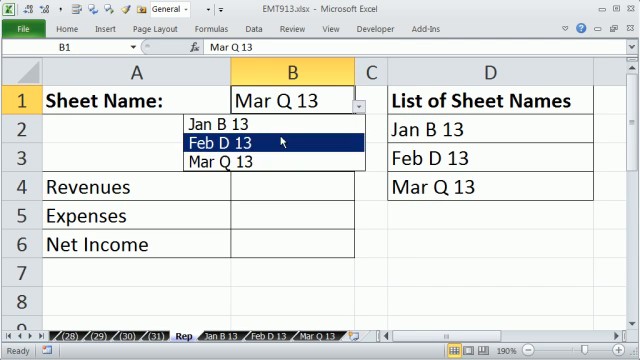
pyautogui.click(226, 138)
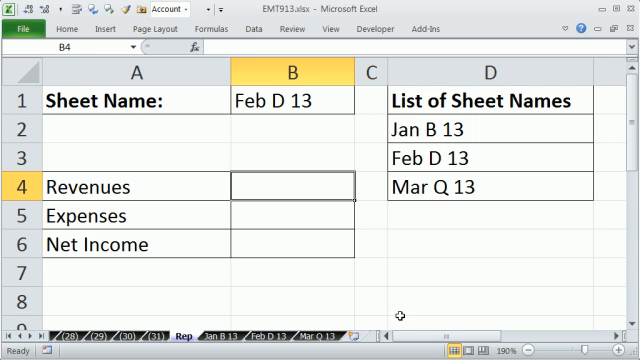
# Step: Enter Revenues as =INDIRECT("'"&B1&"'!A16"), showing $18,970.00
pyautogui.write('=')
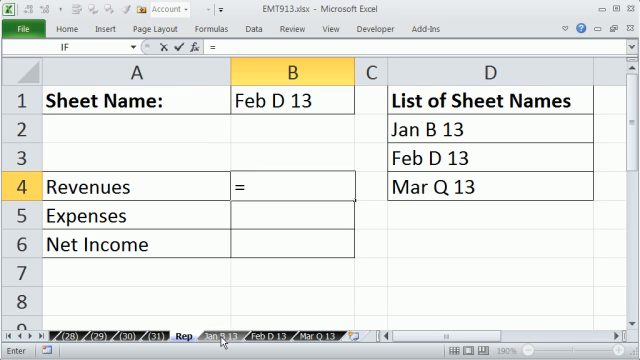
pyautogui.click(224, 336)
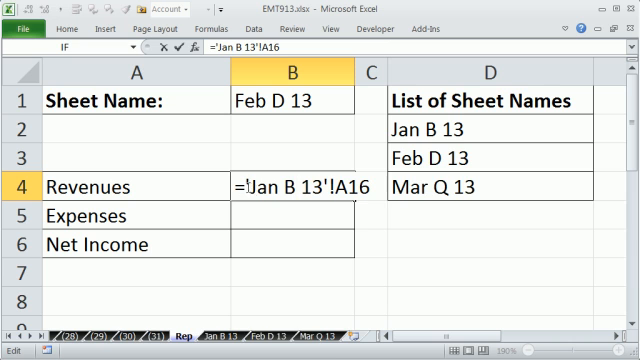
pyautogui.write('ind')
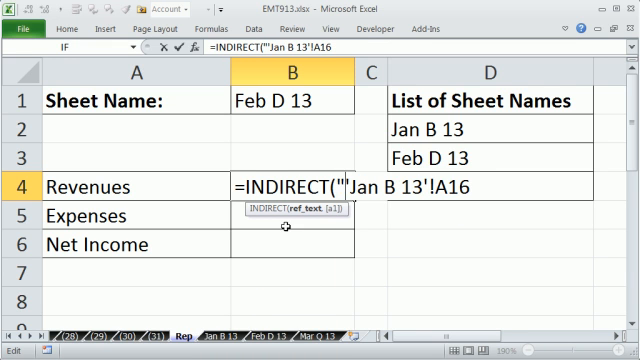
pyautogui.write('")')
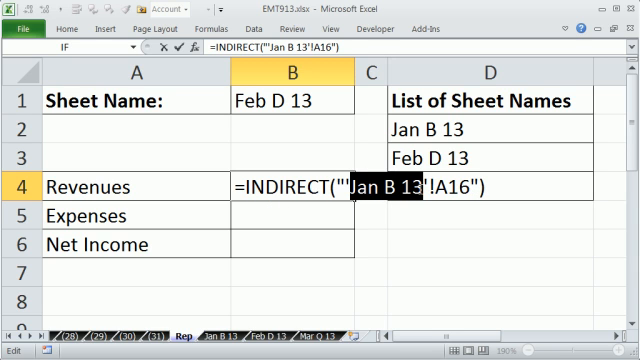
pyautogui.press('Delete')
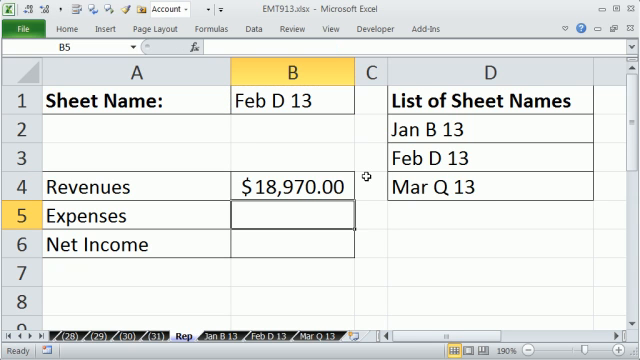
# Step: Enter Expenses as =INDIRECT("'"&B1&"'!C10"), showing $1,655.00
pyautogui.write('=')
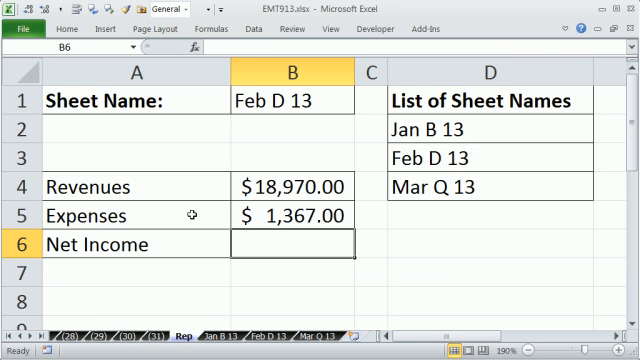
pyautogui.write("='Jan B 13'!C10")
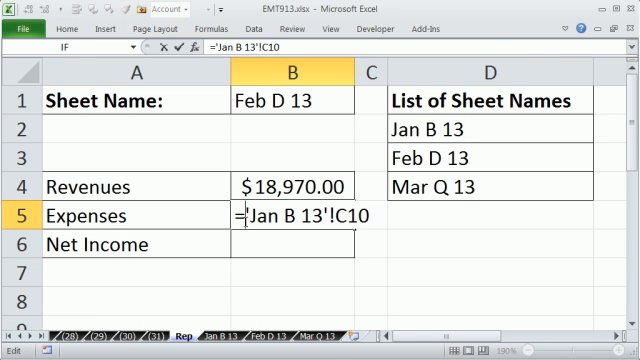
pyautogui.write('INDIRECT(')
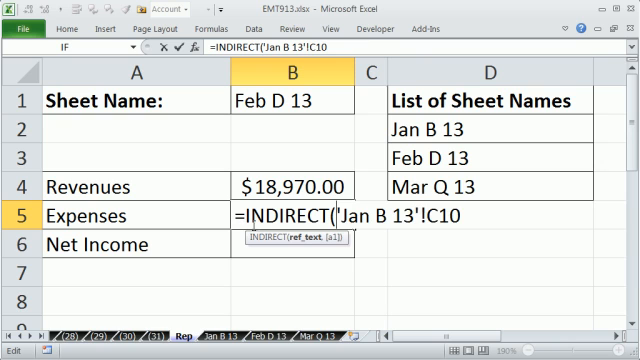
pyautogui.write('"')
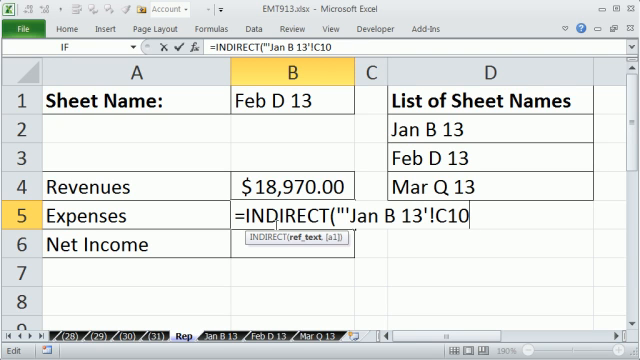
pyautogui.write('")')
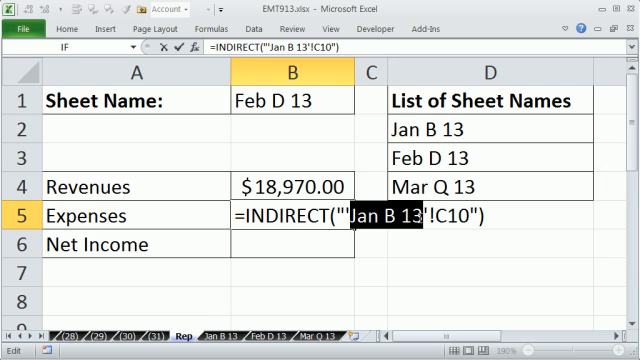
pyautogui.write('""&&"')
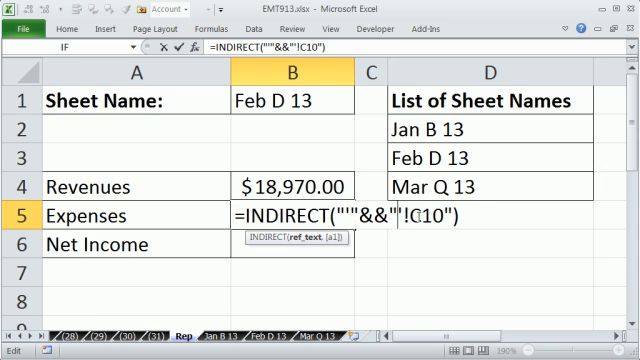
pyautogui.click(288, 100)
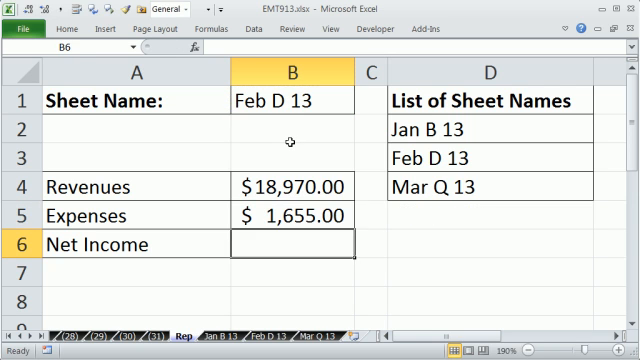
# Step: Enter Net Income in B6 as =B4-B5
pyautogui.write('=B4-B5')
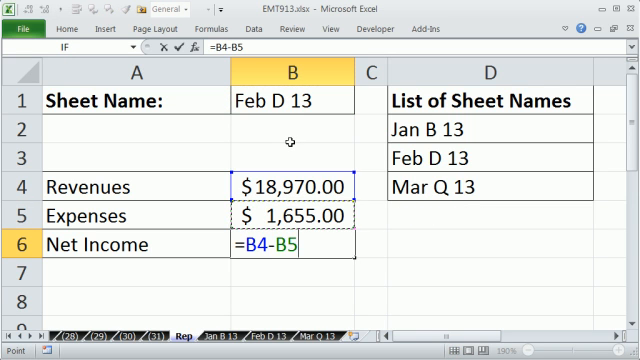